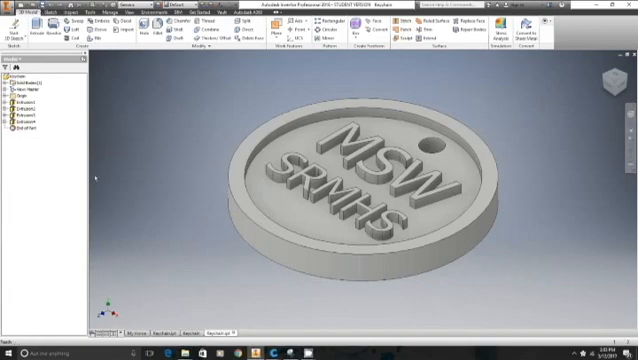
pyautogui.moveTo(226, 320)
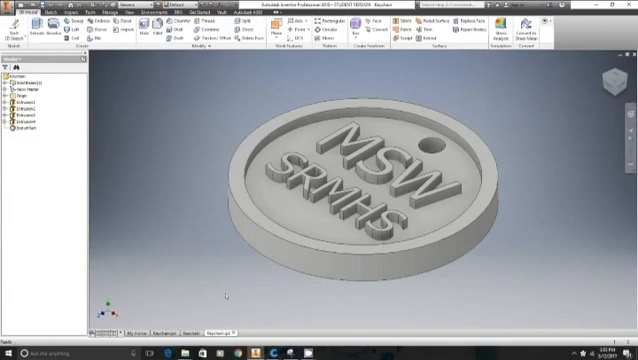
pyautogui.moveTo(148, 168)
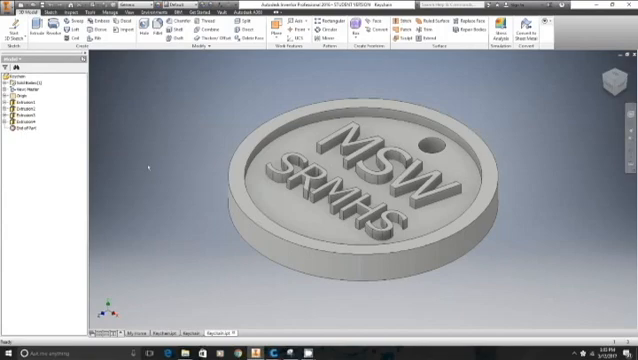
pyautogui.moveTo(148, 168)
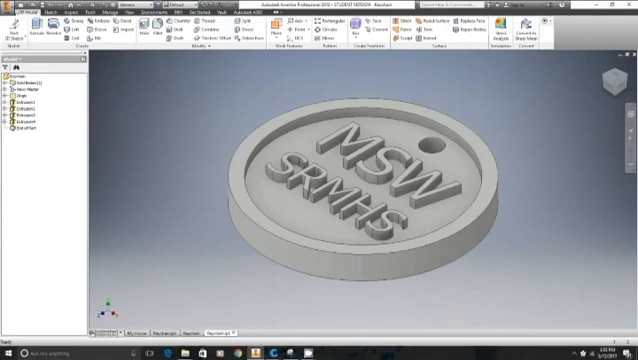
# - Begin saving a copy of the keychain part as STL via the File menu
pyautogui.click(16, 8)
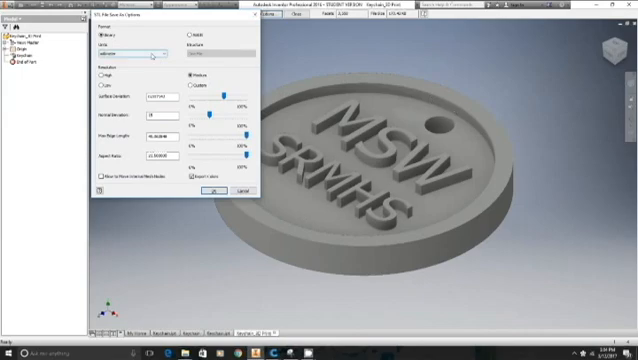
# - Choose Millimeter as the unit in the STL export options
pyautogui.click(148, 54)
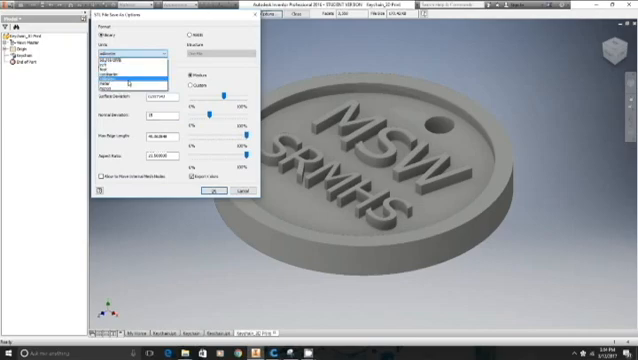
pyautogui.click(130, 78)
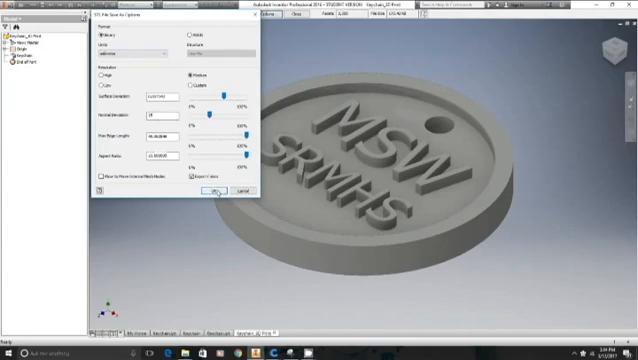
# - Confirm the STL options and save the keychain copy to the folder
pyautogui.click(214, 192)
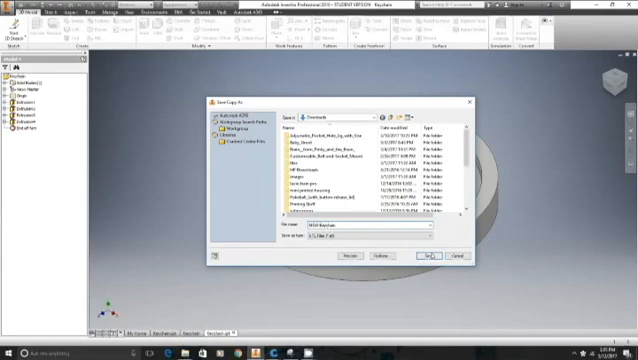
pyautogui.click(436, 252)
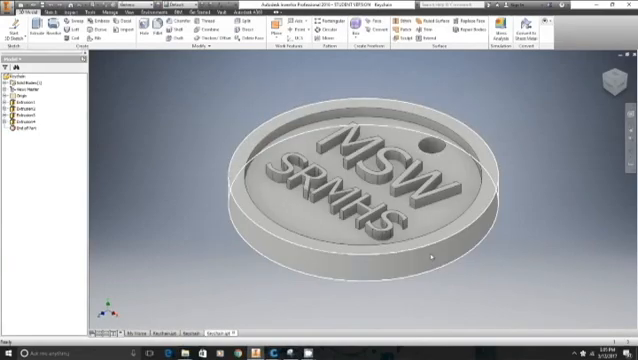